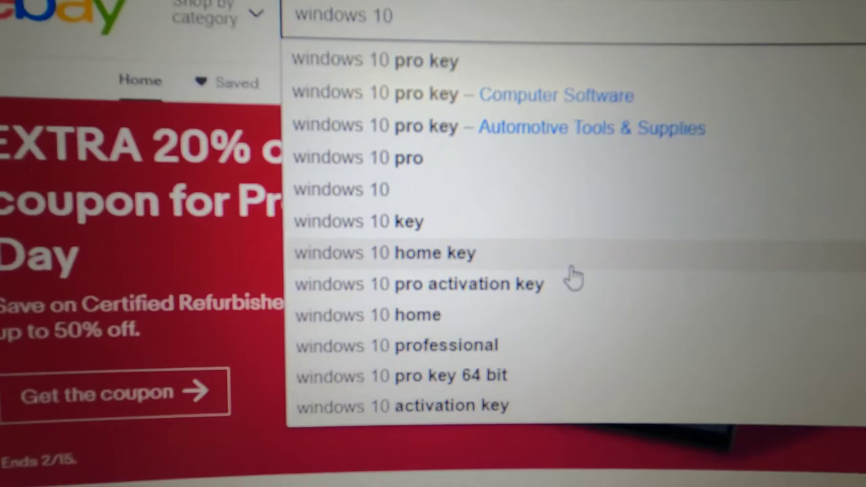
- Search eBay for 'windows 10 home key' and scroll through the 190 listings and prices
left_click(383, 253)
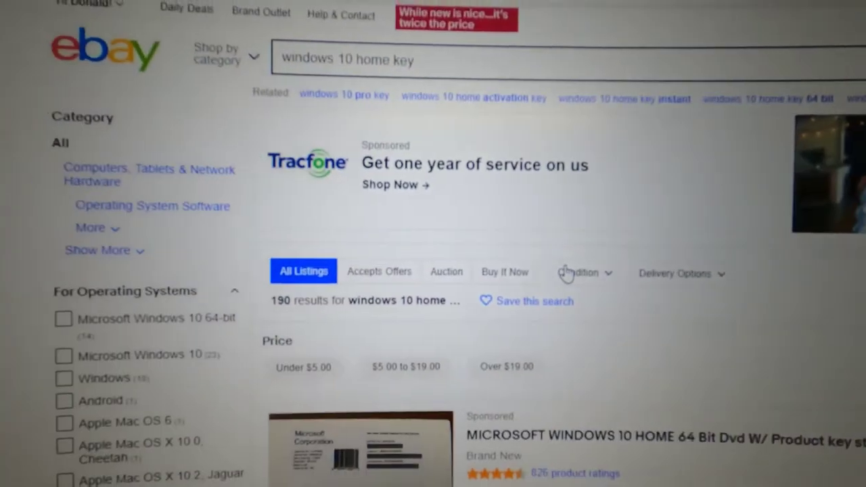
scroll("down", 3)
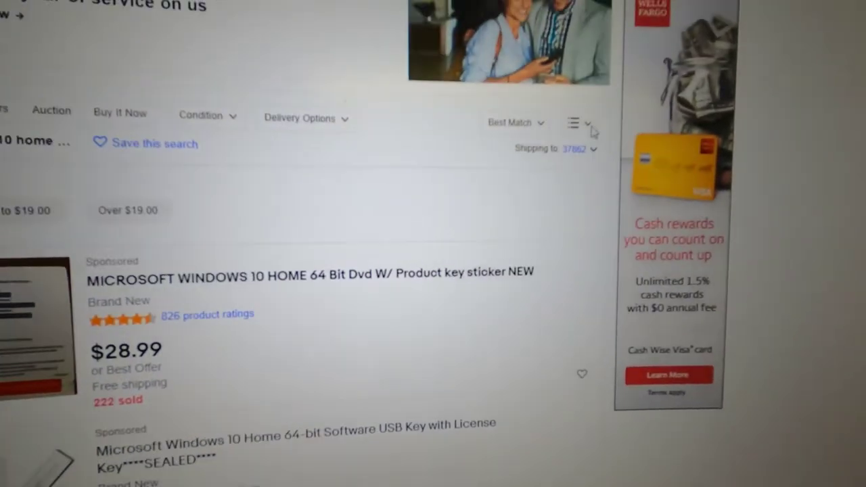
scroll("down", 3)
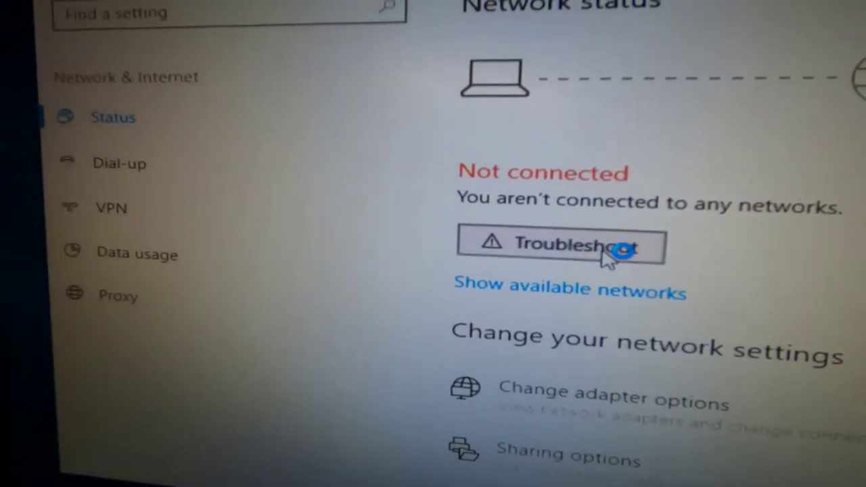
- Run the network troubleshooter from Network status and continue past the adapter driver prompt
left_click(565, 246)
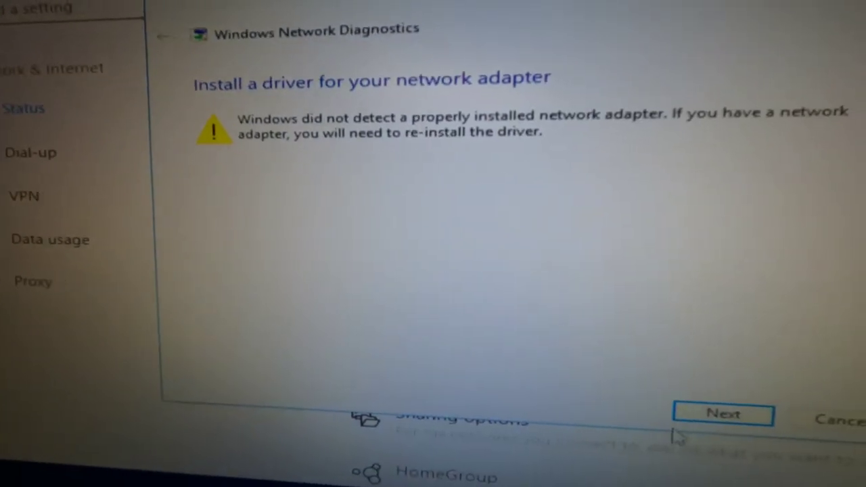
left_click(720, 414)
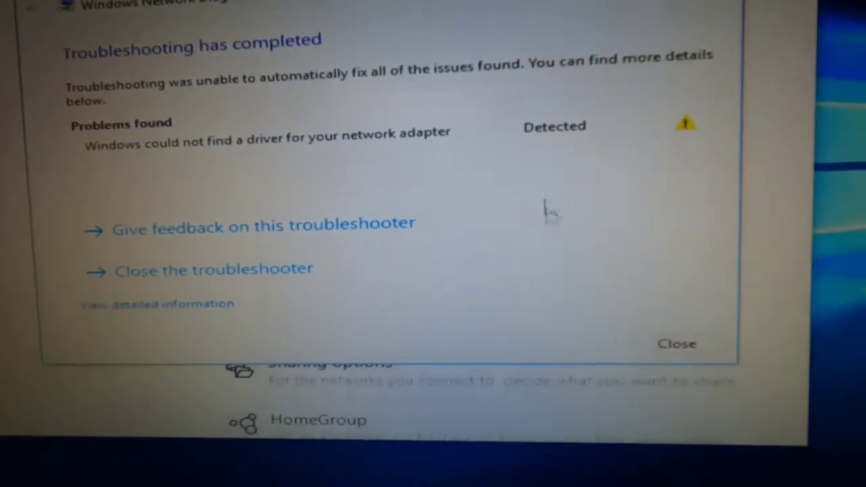